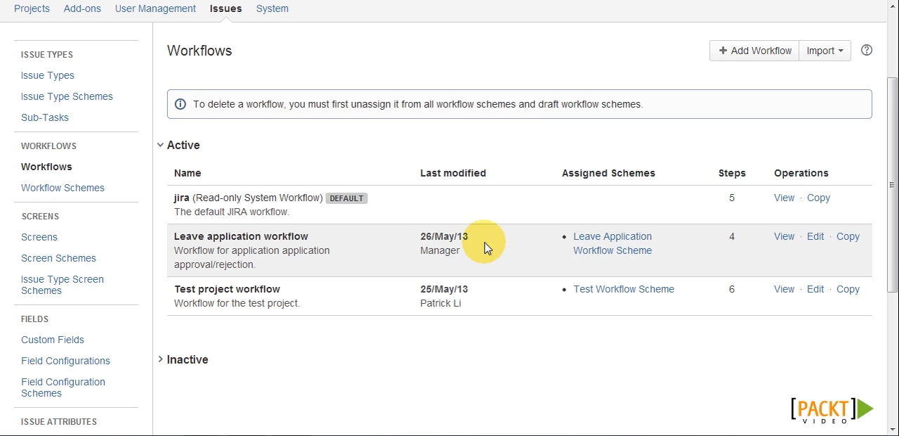
# Step: Open the Leave application workflow for editing and bring the Approve transition into view
pyautogui.click(815, 236)
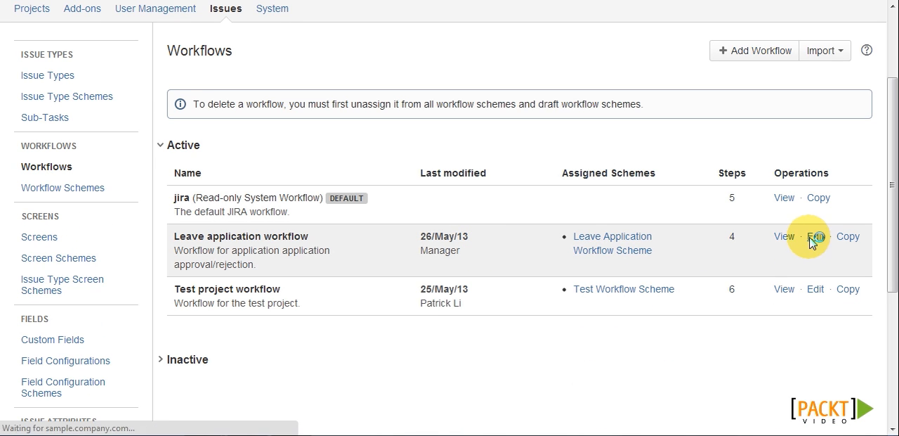
pyautogui.click(815, 236)
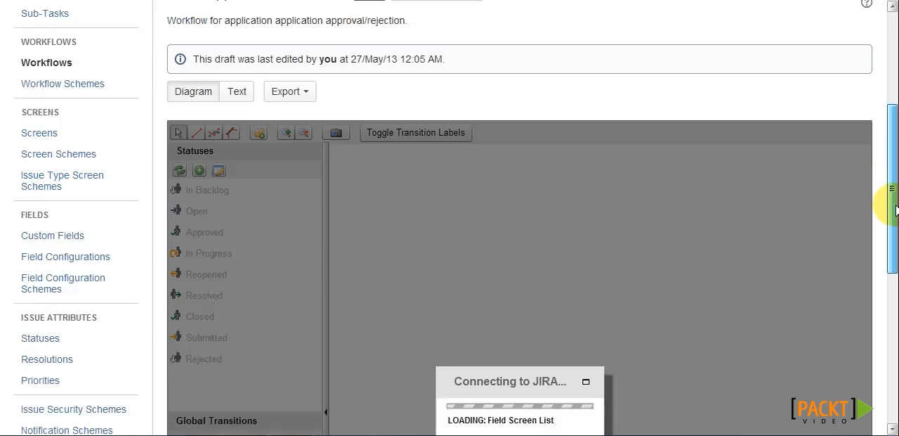
pyautogui.scroll(-3)
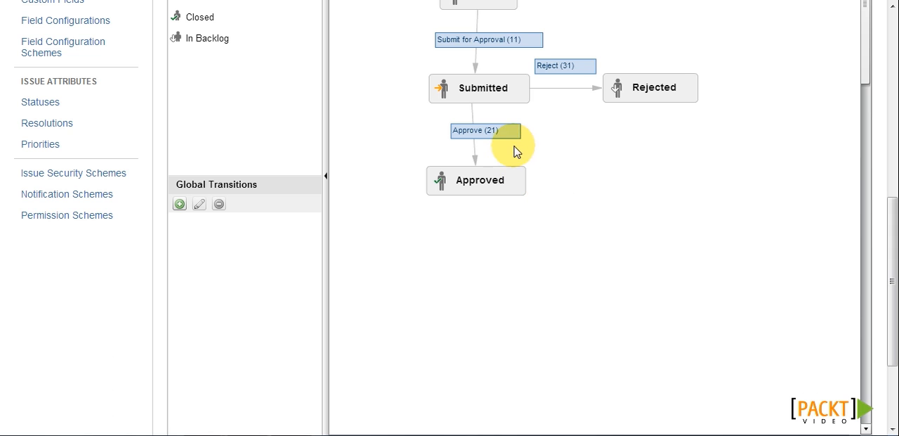
# Step: Add an Assign to Reporter post function to the Approve transition and move it to run first
pyautogui.click(514, 132)
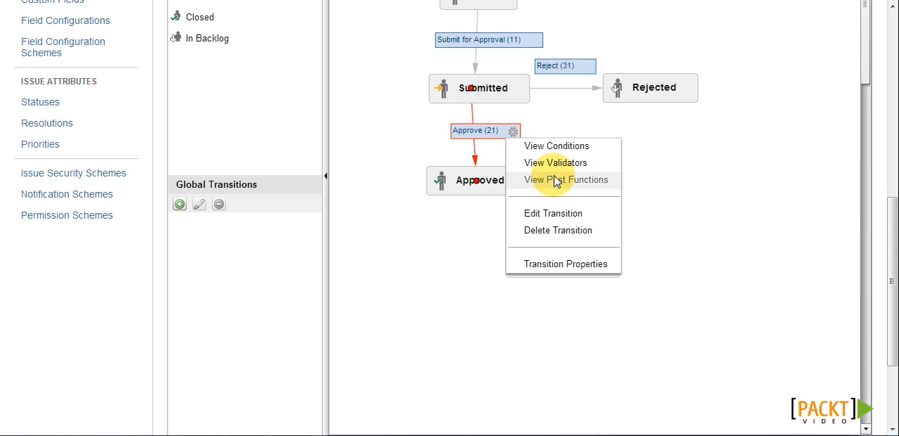
pyautogui.click(565, 180)
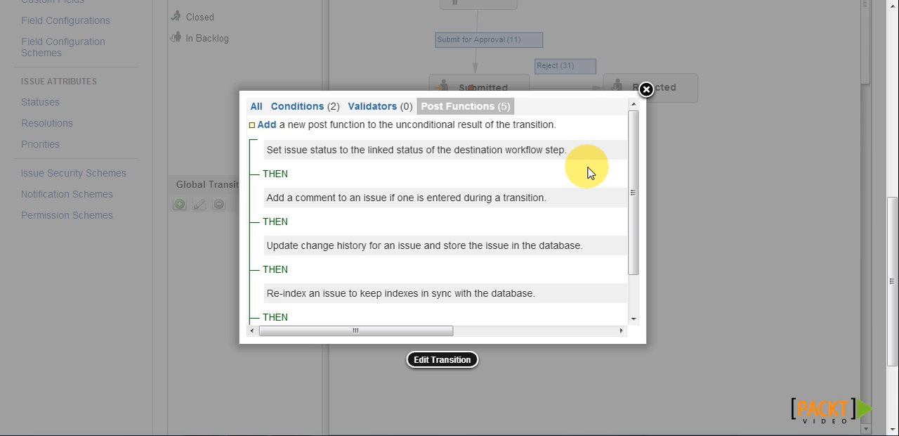
pyautogui.moveTo(548, 174)
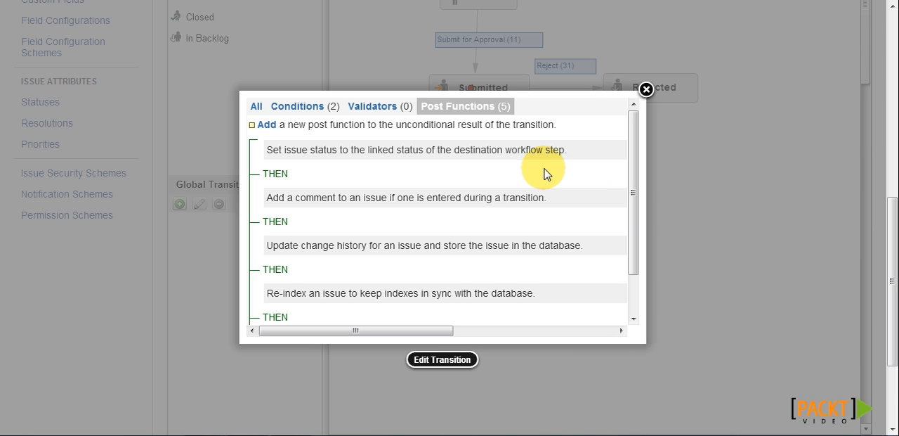
pyautogui.moveTo(270, 132)
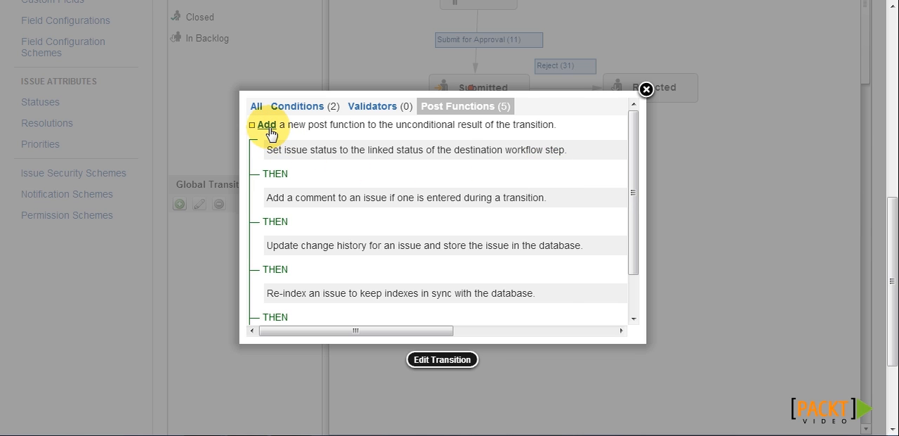
pyautogui.click(267, 124)
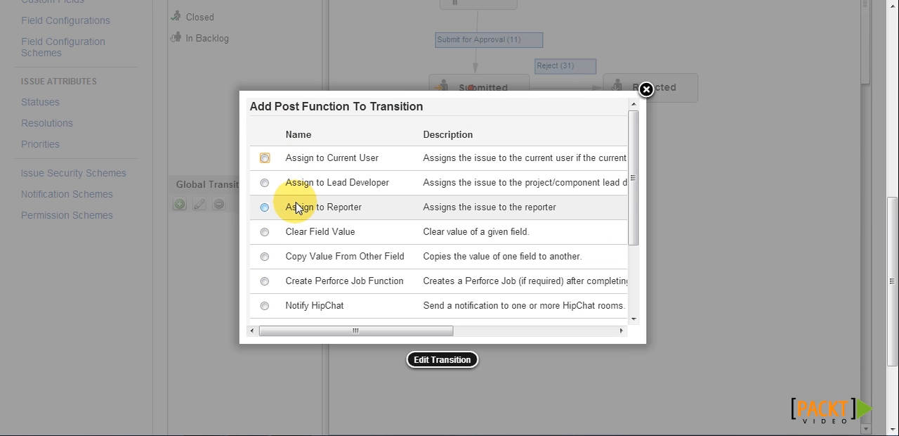
pyautogui.click(264, 207)
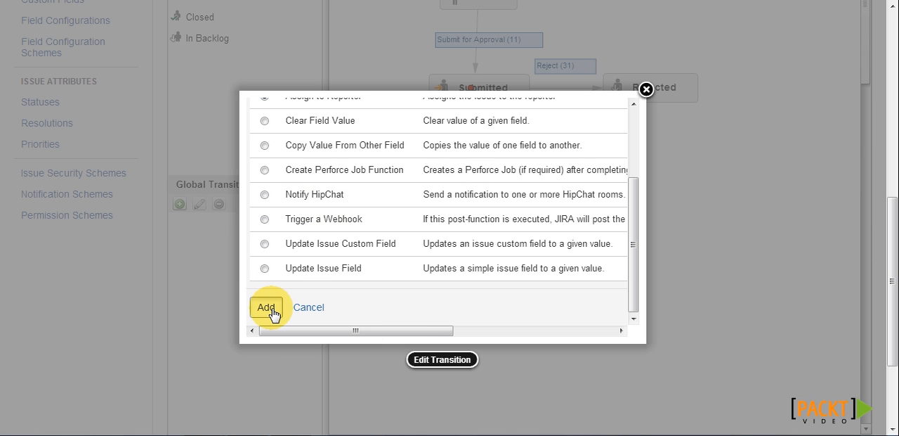
pyautogui.click(267, 306)
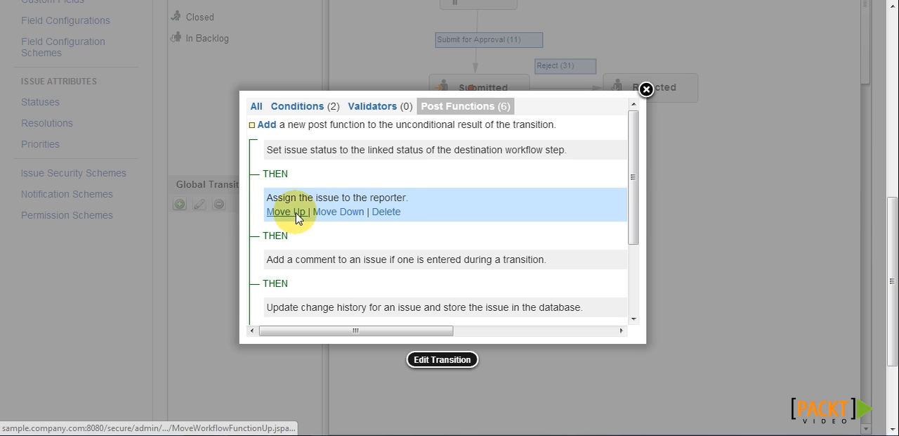
pyautogui.click(287, 211)
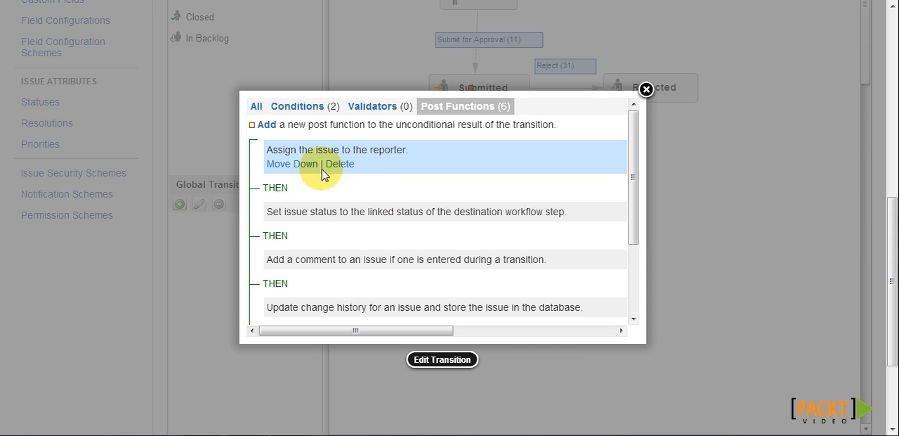
# Step: Add an Update Issue Field post function on Approve setting Resolution to Done
pyautogui.click(267, 124)
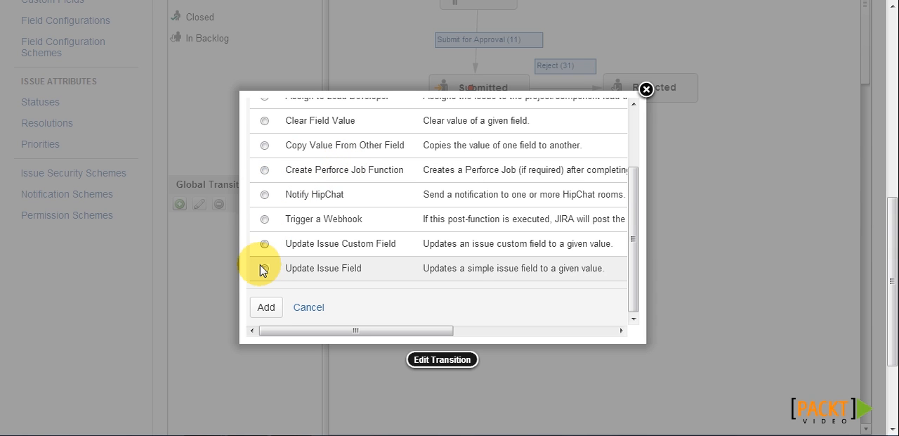
pyautogui.click(264, 267)
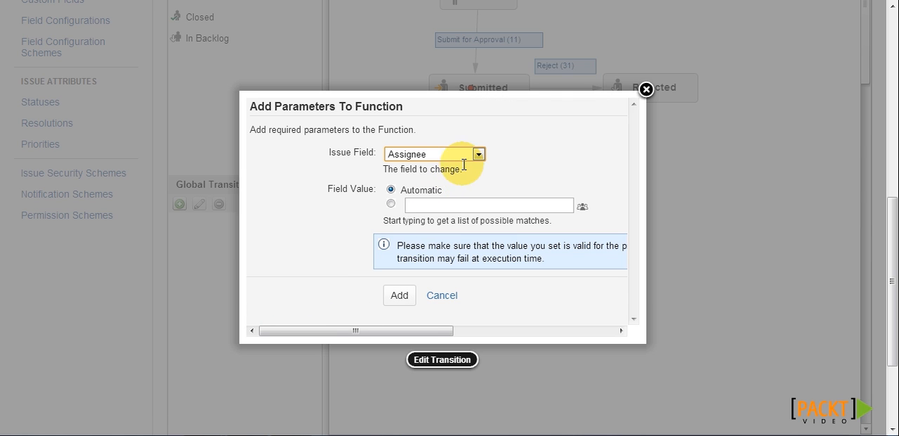
pyautogui.click(479, 155)
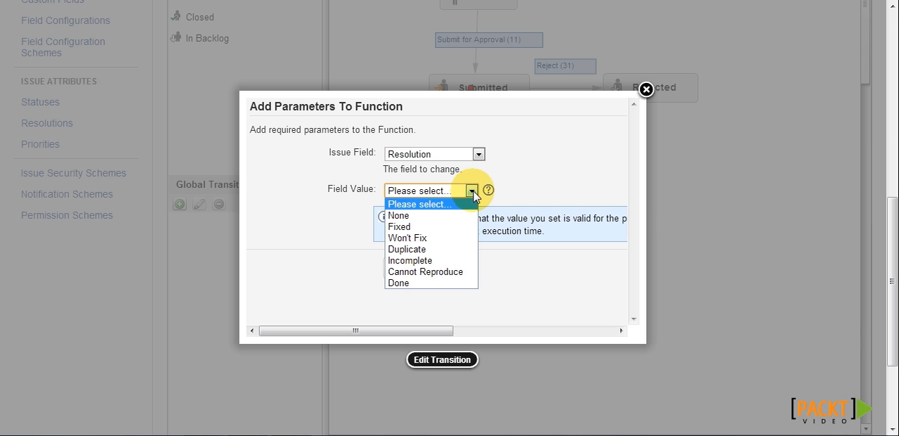
pyautogui.click(399, 283)
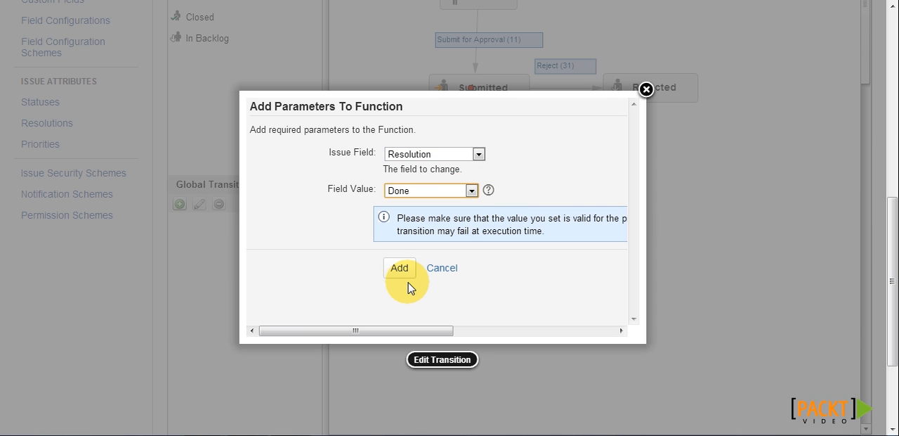
pyautogui.click(399, 267)
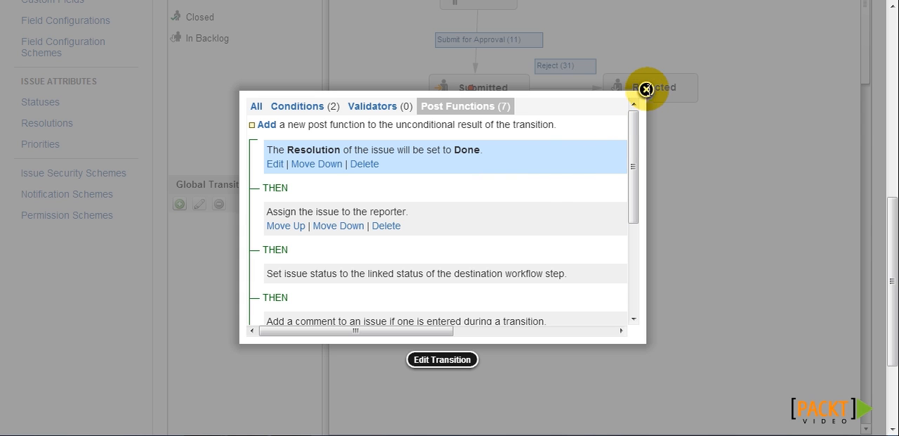
pyautogui.click(645, 90)
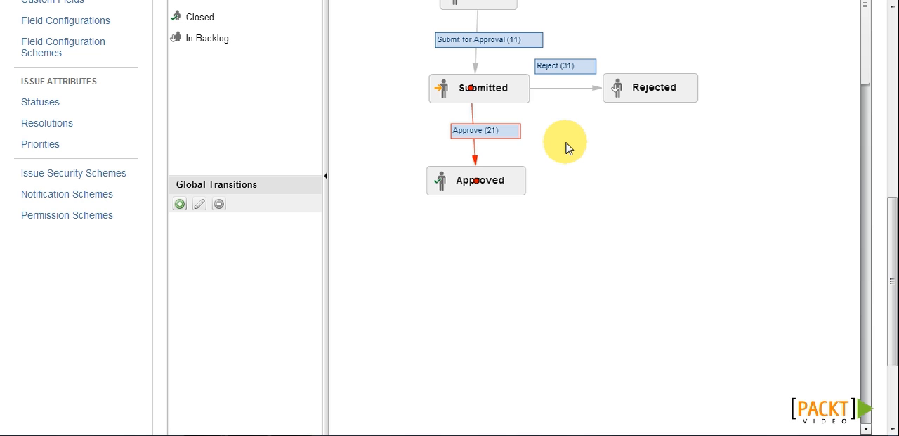
pyautogui.moveTo(714, 95)
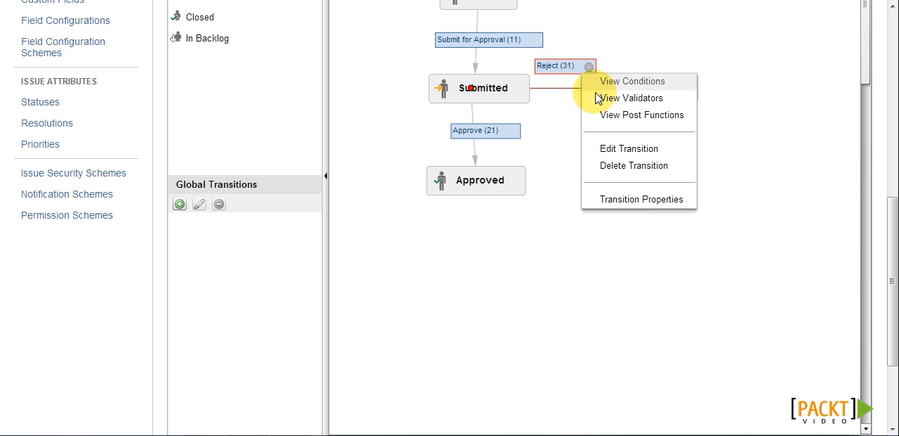
# Step: Give the Reject transition a Resolution-to-Done post function and move Assign to Reporter up
pyautogui.click(641, 115)
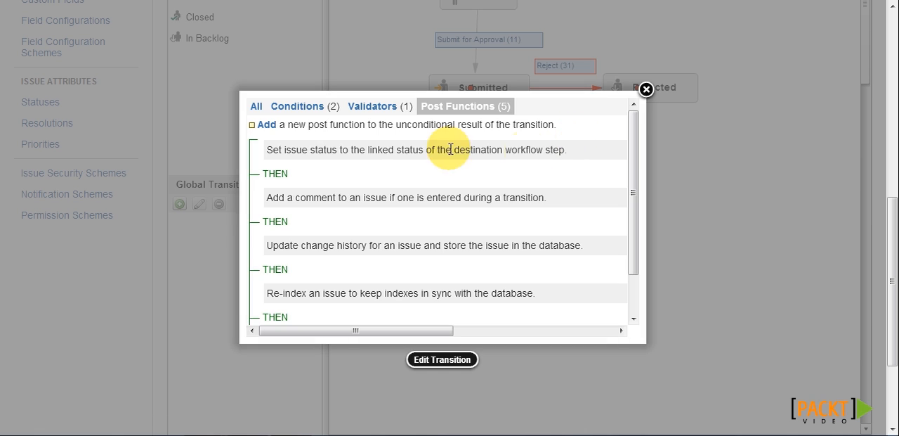
pyautogui.click(267, 123)
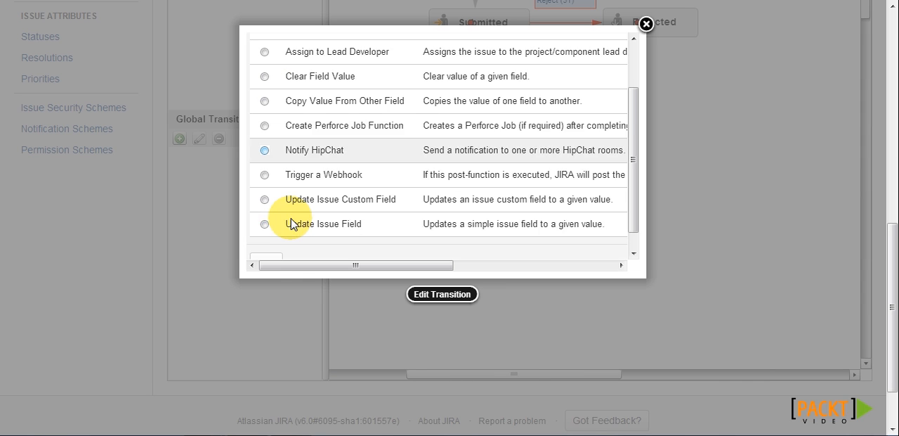
pyautogui.click(265, 224)
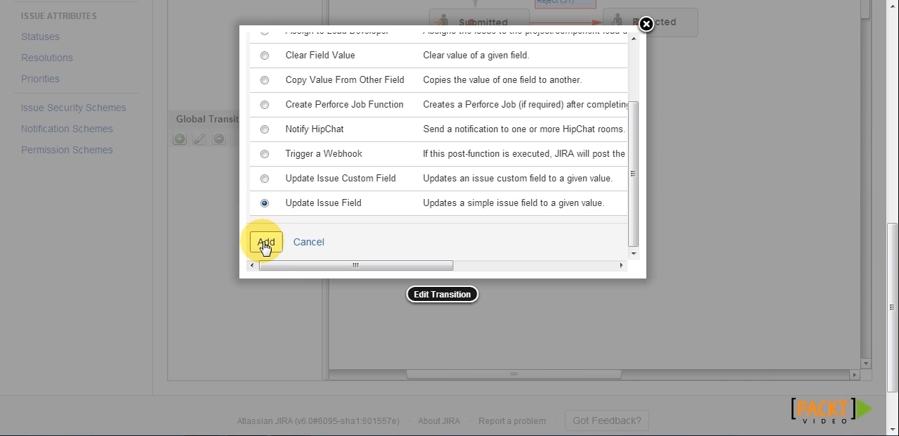
pyautogui.click(265, 242)
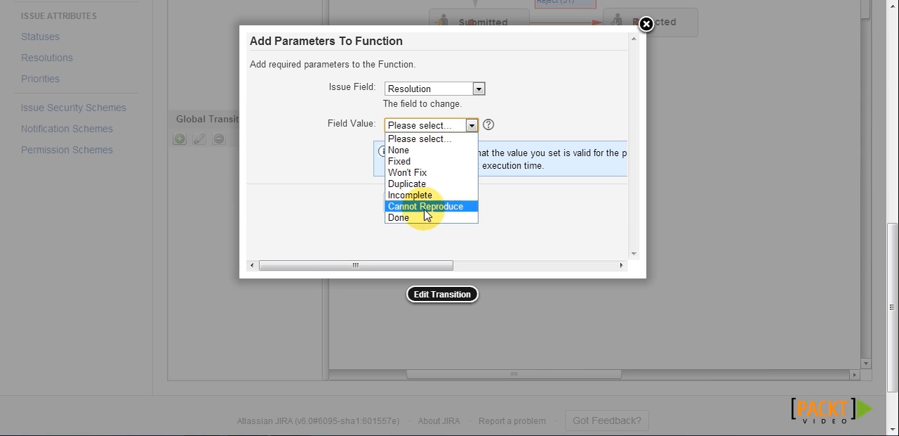
pyautogui.click(399, 217)
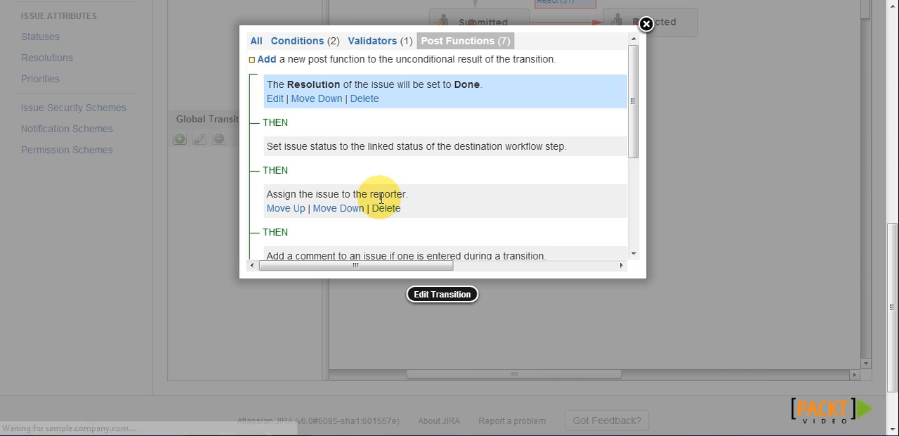
pyautogui.click(285, 208)
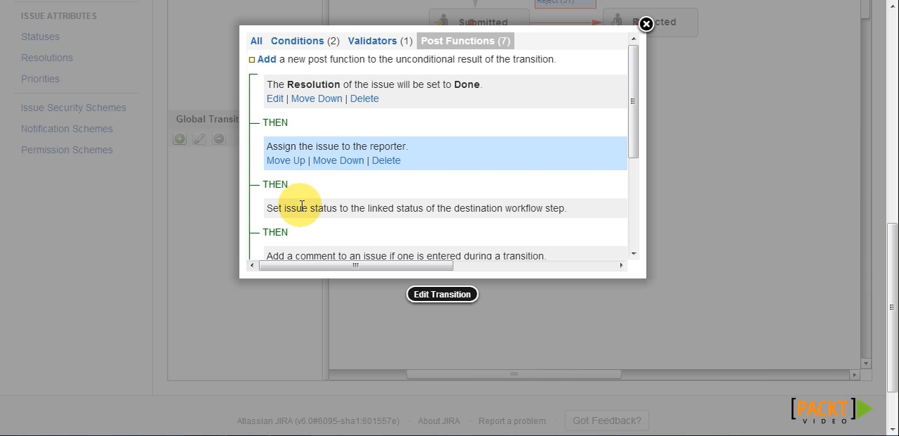
pyautogui.click(646, 24)
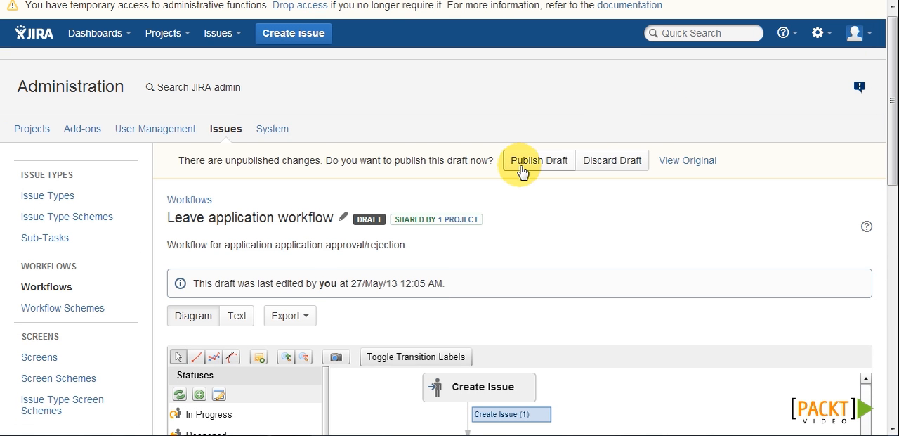
# Step: Publish the workflow draft, saving a backup copy of the previous workflow
pyautogui.click(538, 160)
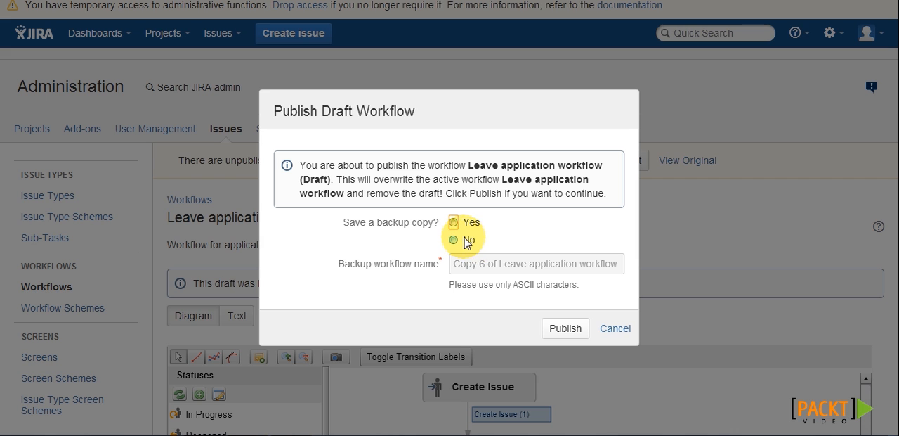
pyautogui.click(565, 328)
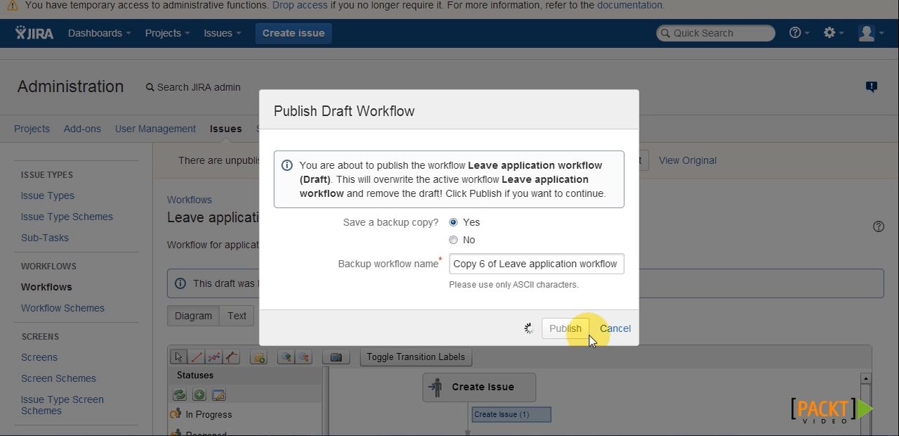
pyautogui.click(565, 328)
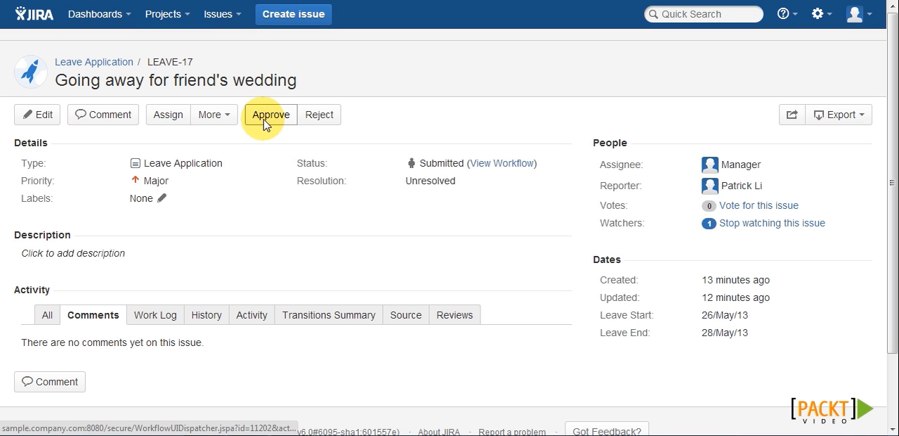
pyautogui.click(269, 114)
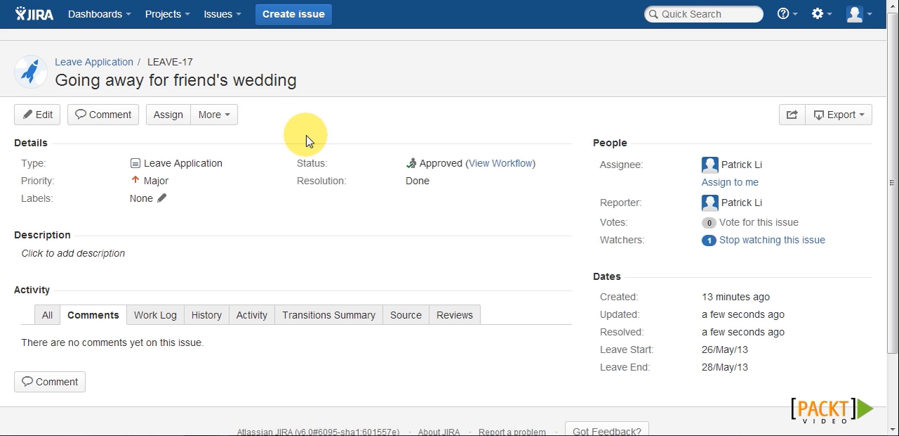
pyautogui.moveTo(646, 186)
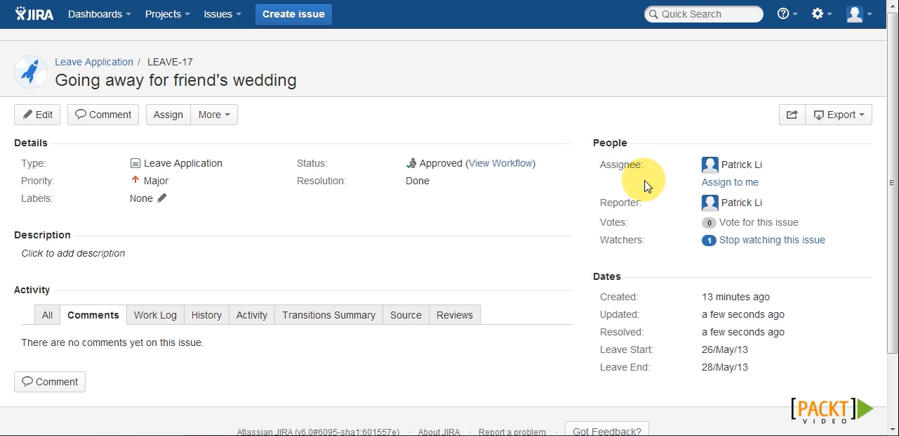
pyautogui.moveTo(621, 191)
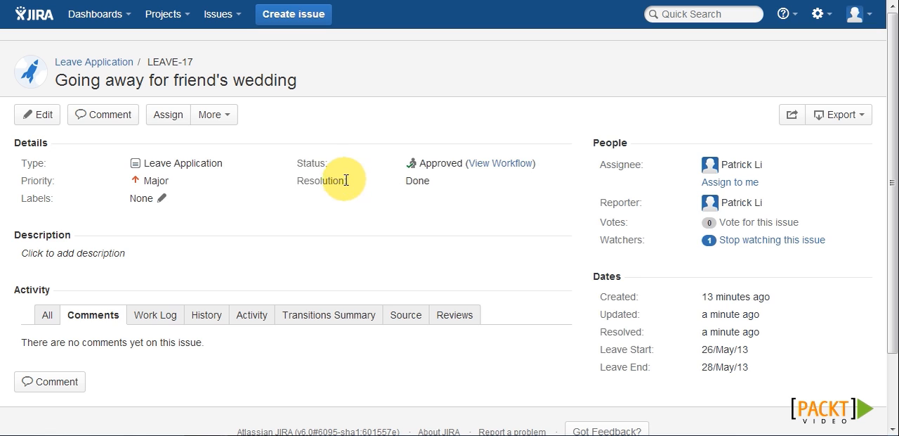
pyautogui.moveTo(290, 196)
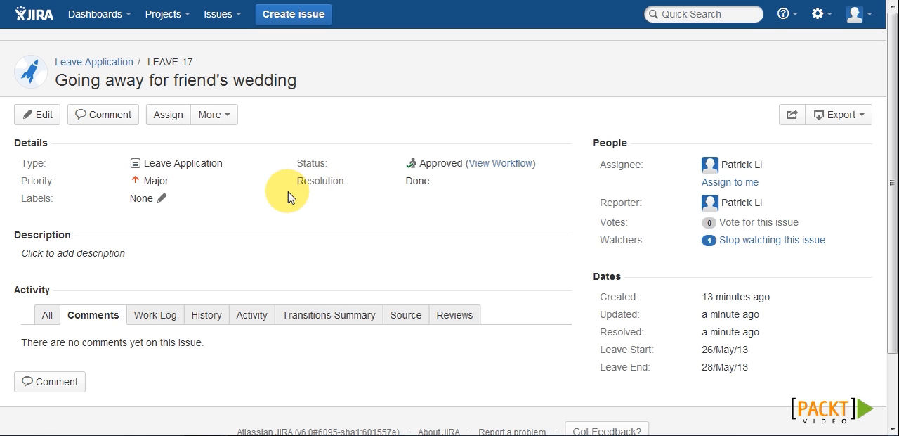
pyautogui.moveTo(396, 190)
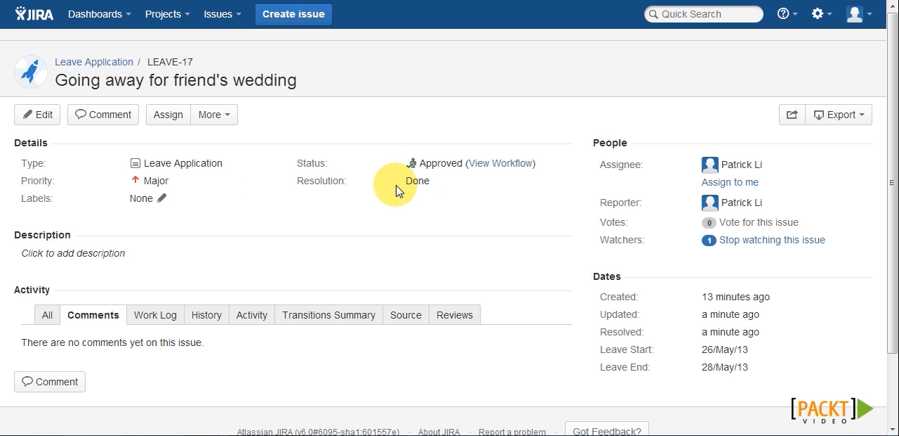